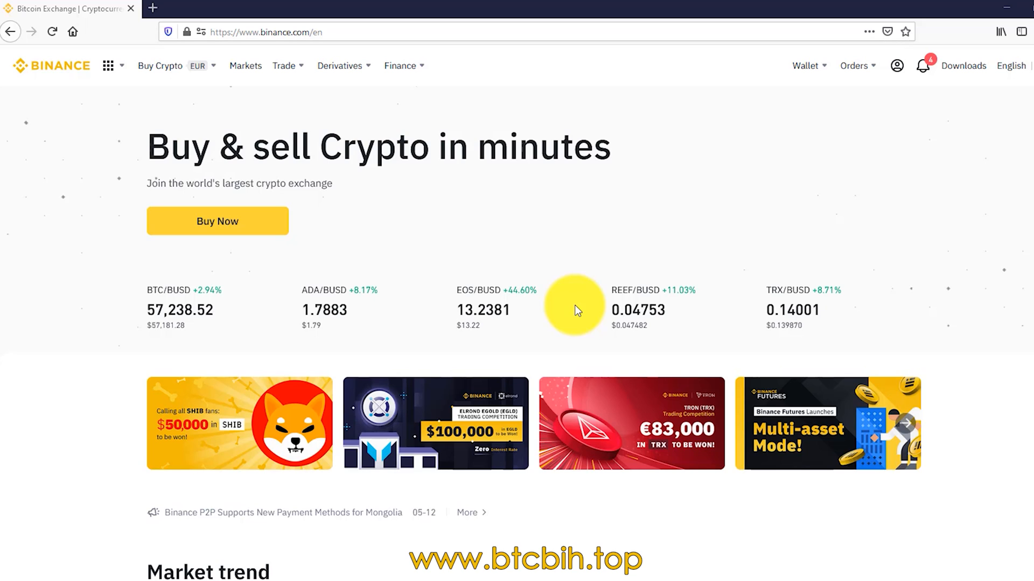
mouse_move(590, 249)
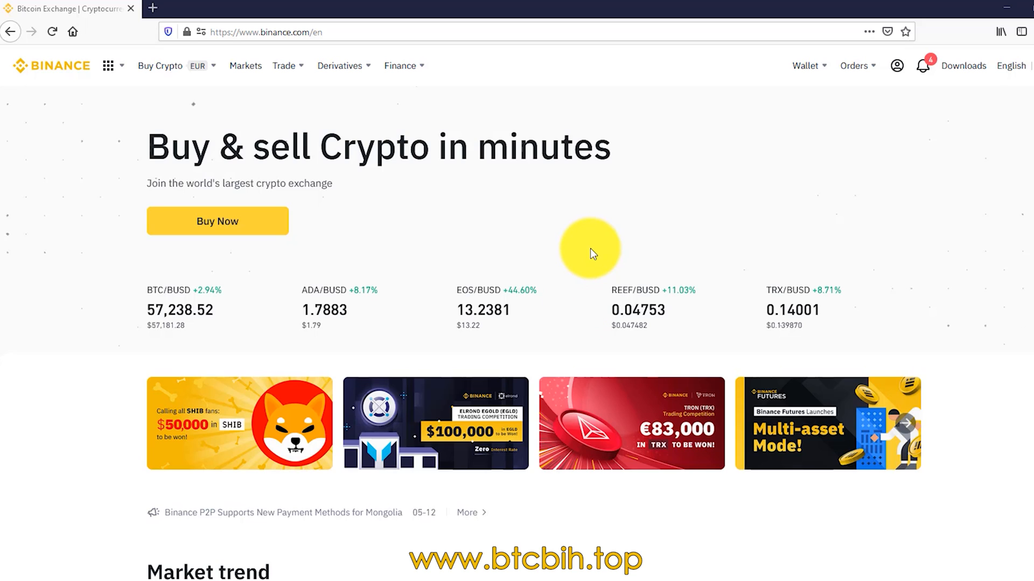
mouse_move(511, 231)
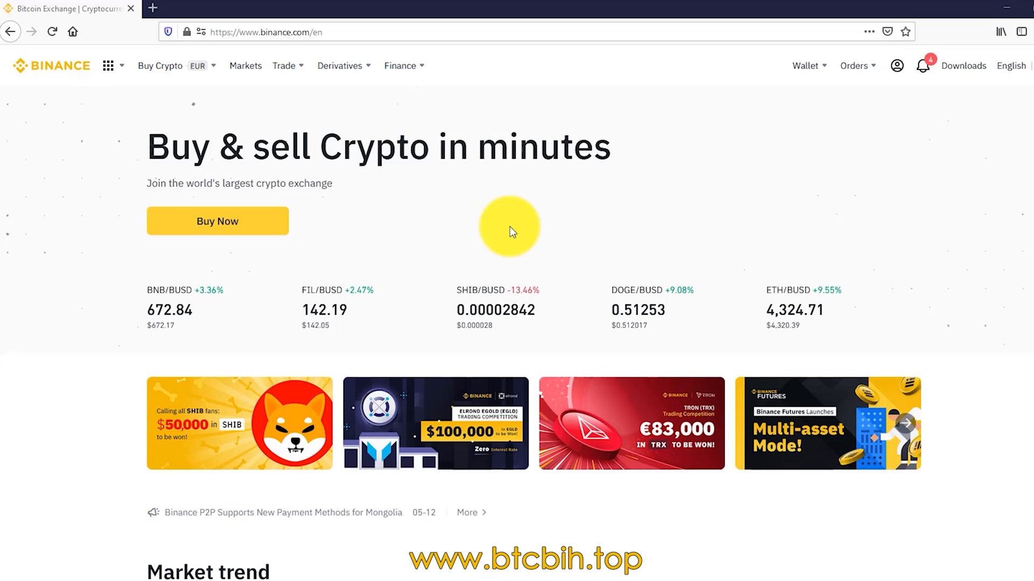
mouse_move(824, 145)
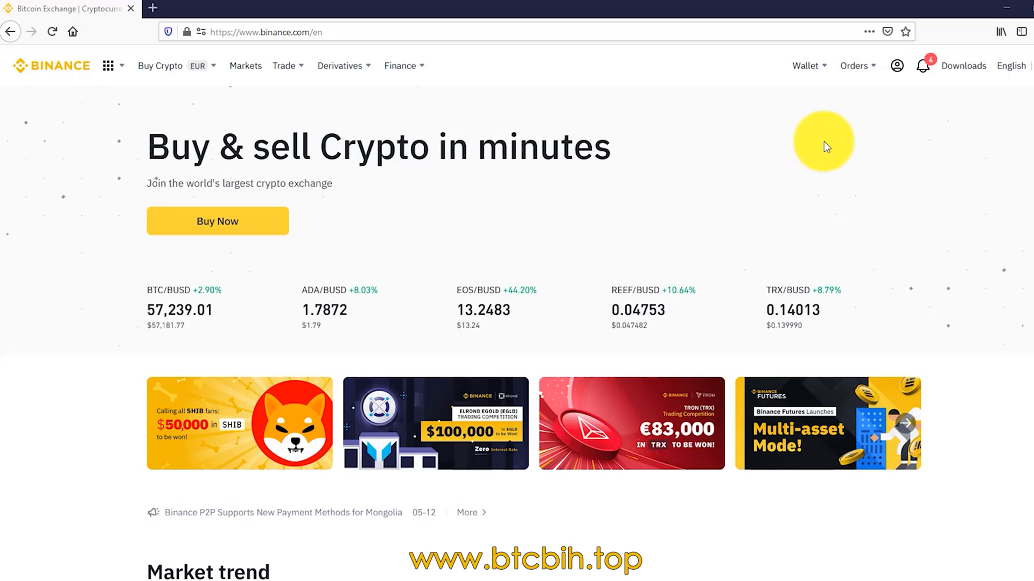
Open the Fiat and Spot wallet from the Wallet menu to view SHIB holdings
click(805, 65)
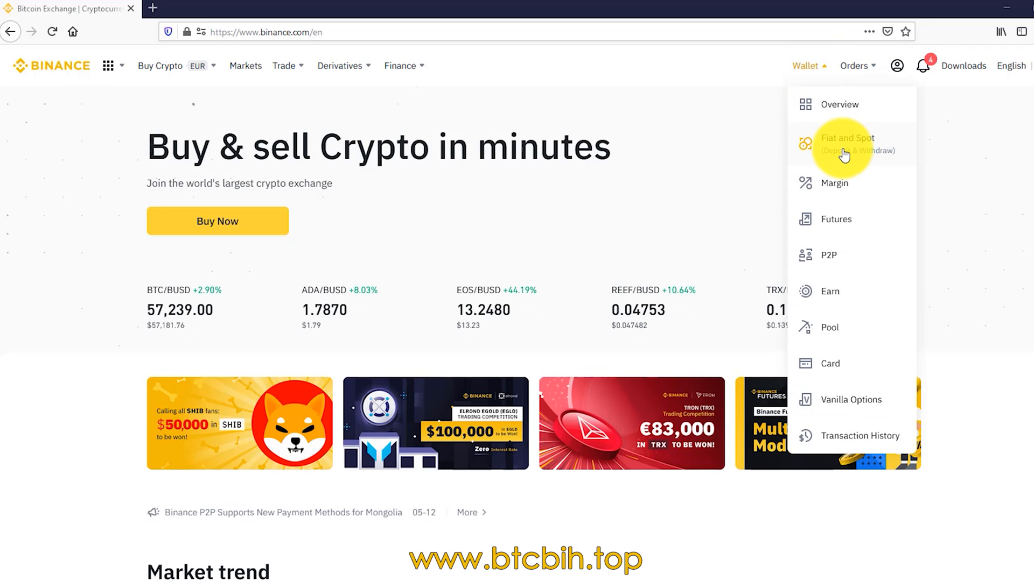
click(846, 143)
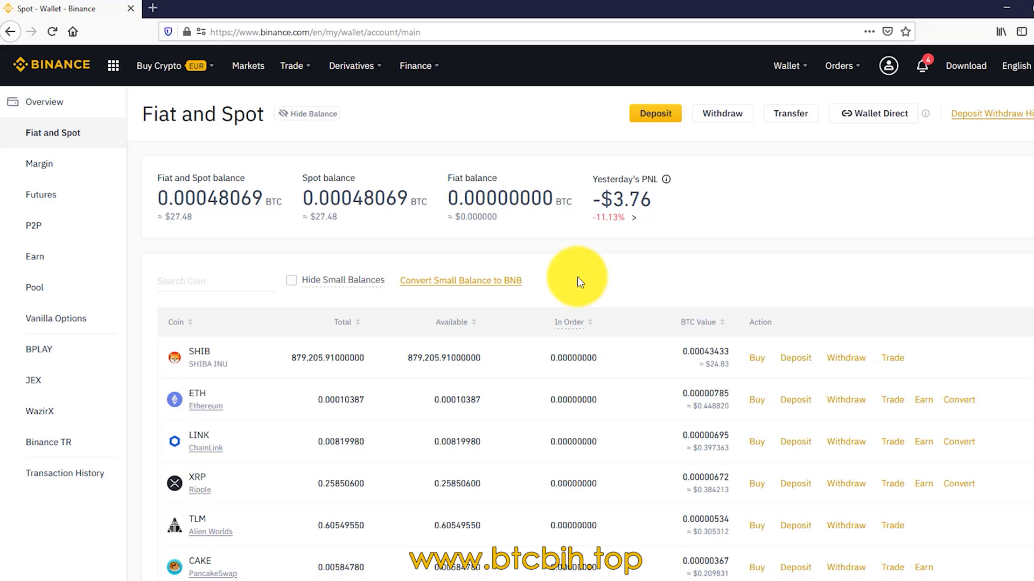
mouse_move(203, 347)
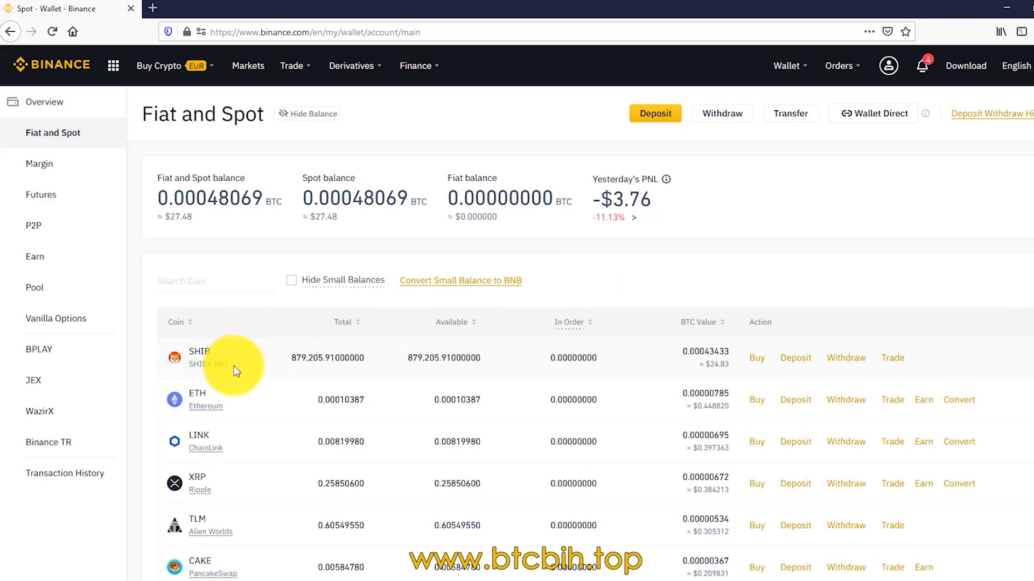
mouse_move(897, 362)
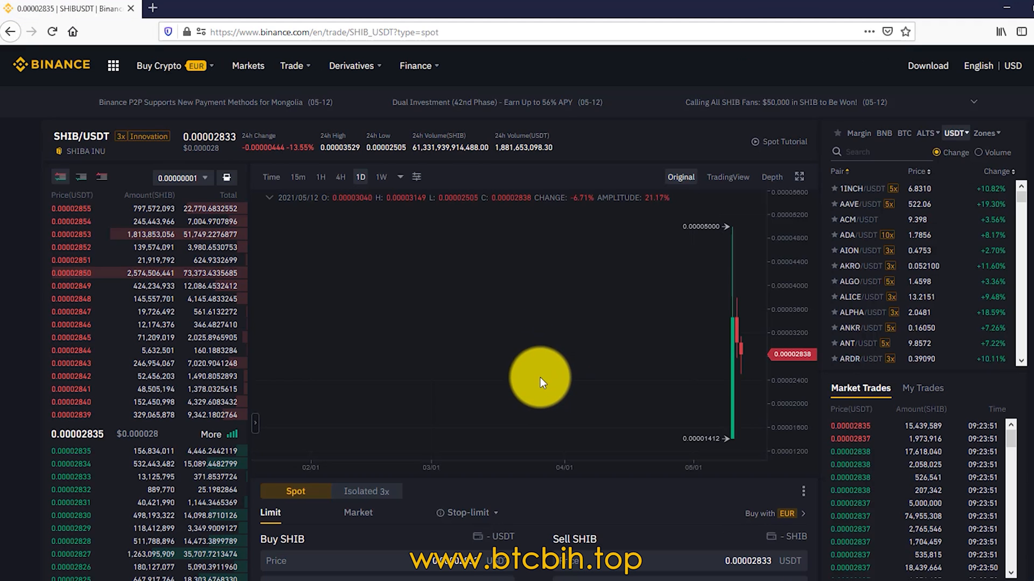
Scroll down the SHIB/USDT spot page to the limit buy and sell order forms
scroll(down, 3)
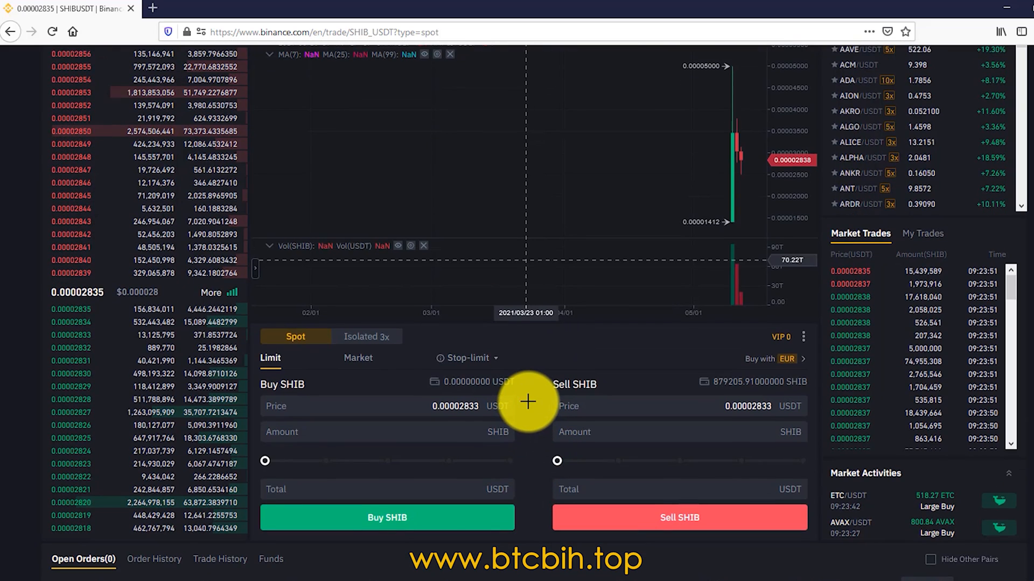
mouse_move(528, 366)
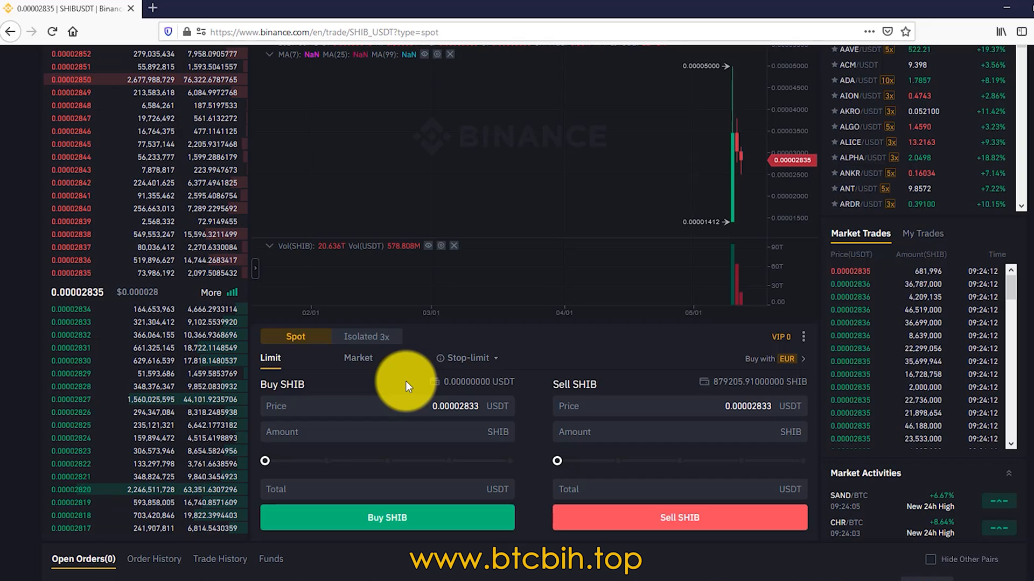
Enter a limit buy of 5,000,000 SHIB at 0.000020 USDT and submit it
click(387, 406)
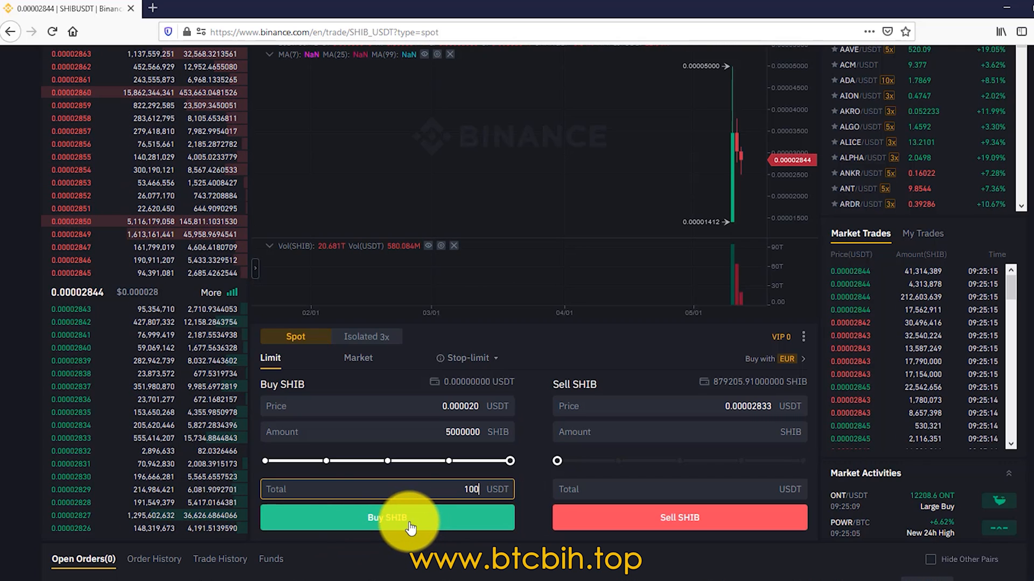
click(387, 518)
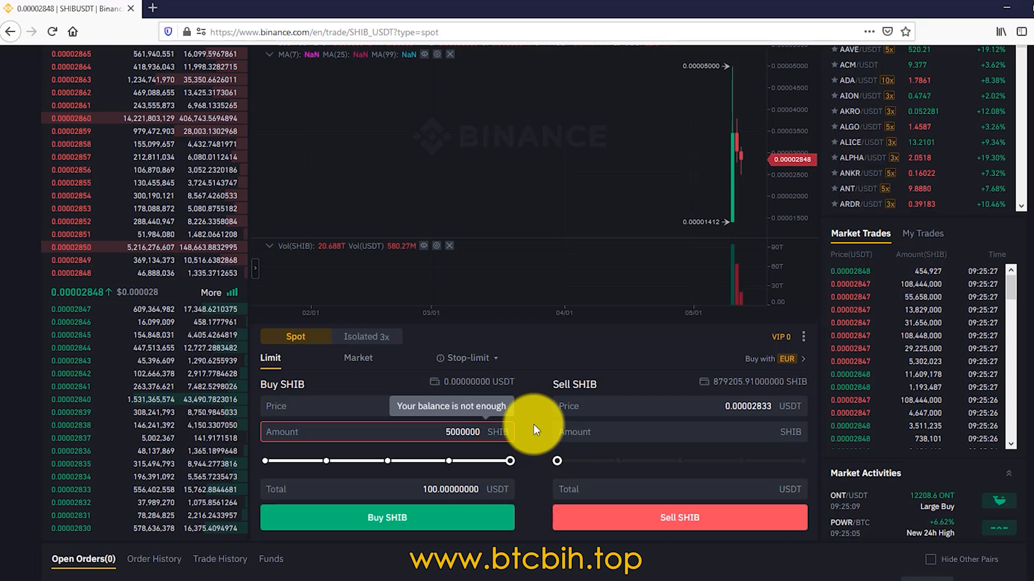
Set the Sell SHIB form to 0.00005833 USDT for all 879,205 SHIB
click(679, 406)
text(0.00005833)
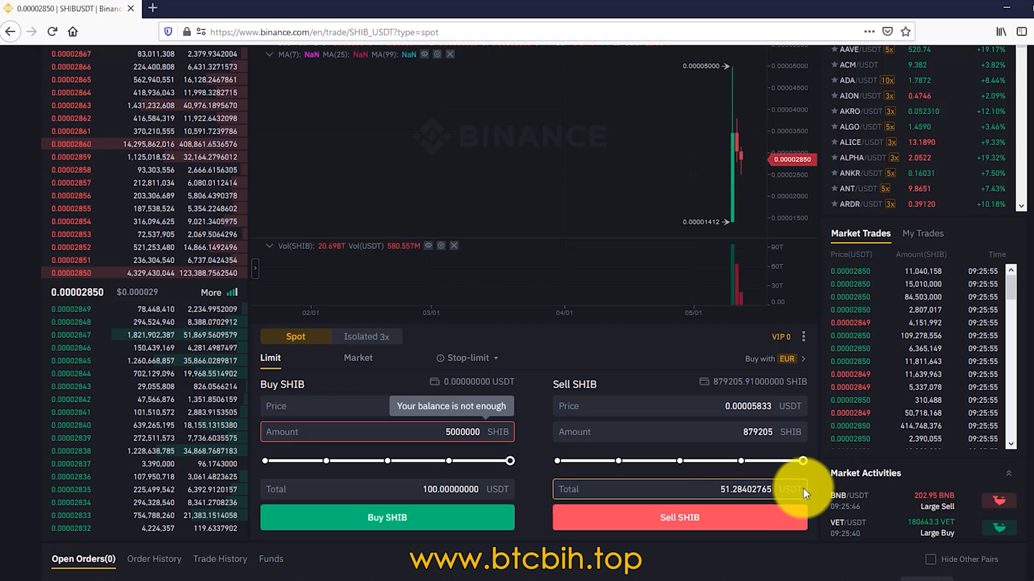
Submit the limit sell for 879,205 SHIB, leaving one open order
click(679, 518)
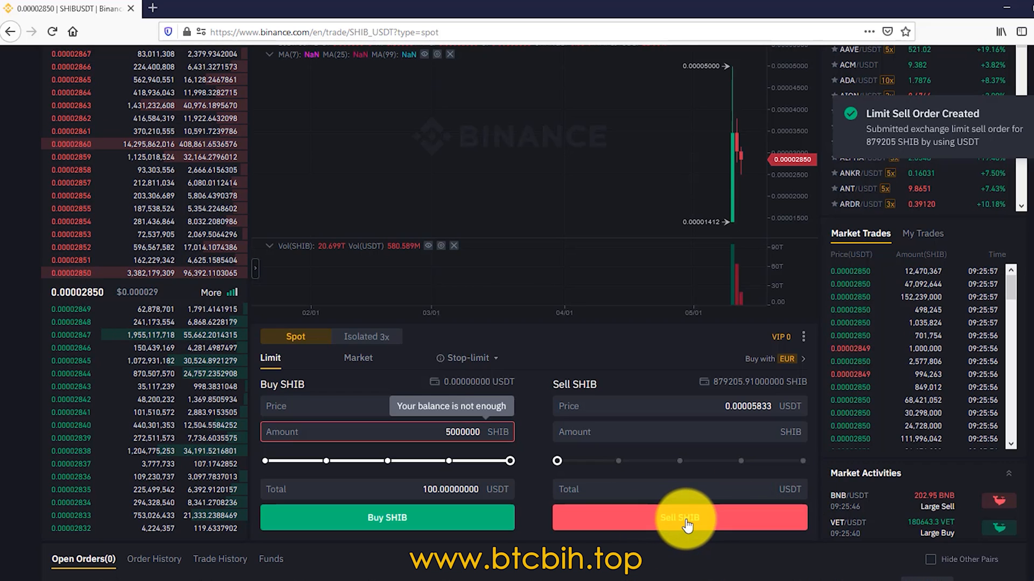
click(679, 518)
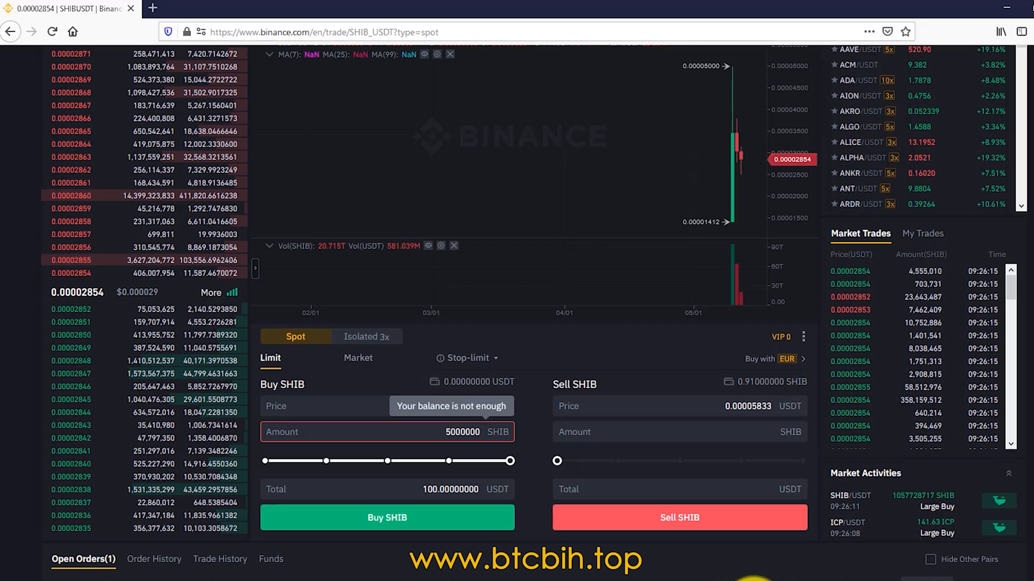
mouse_move(521, 419)
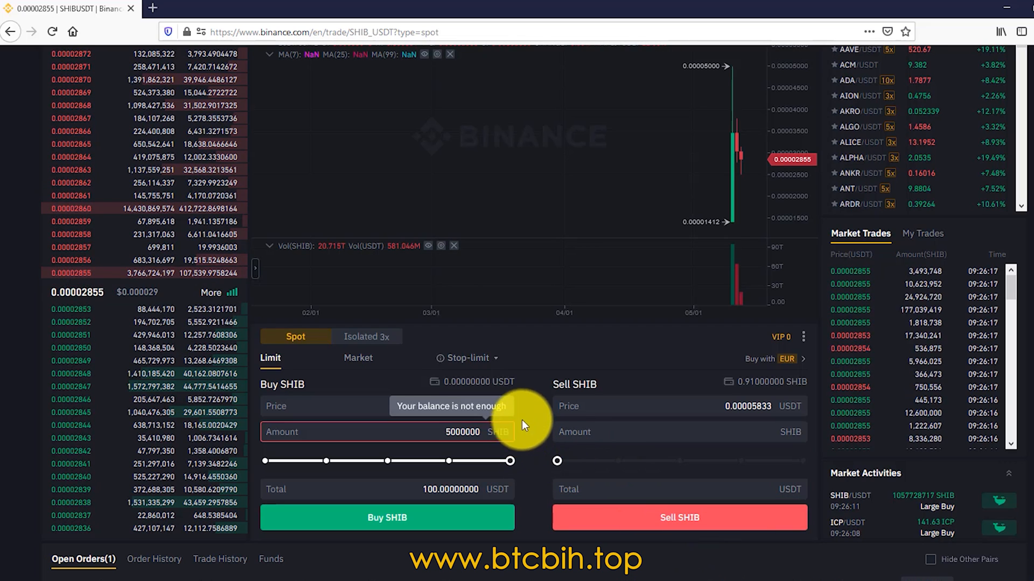